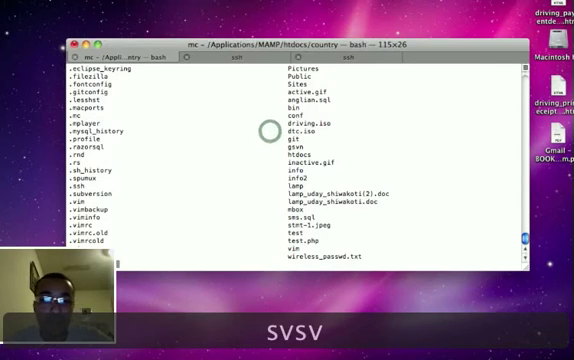
Step: Run svnadmin create to make a new repository at /svnrepo/demo
text(nadmin)
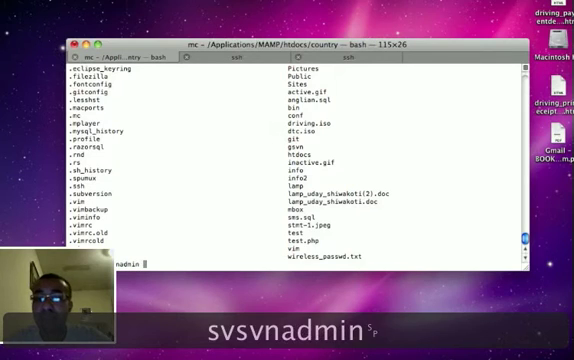
text(create)
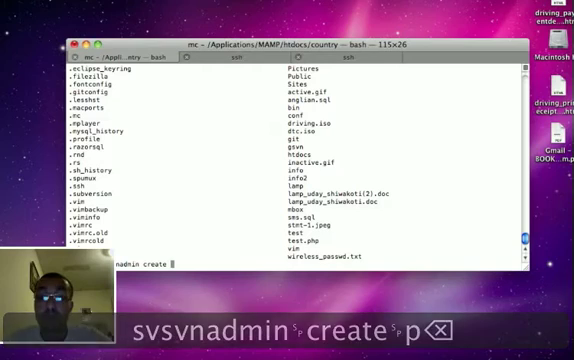
text(/)
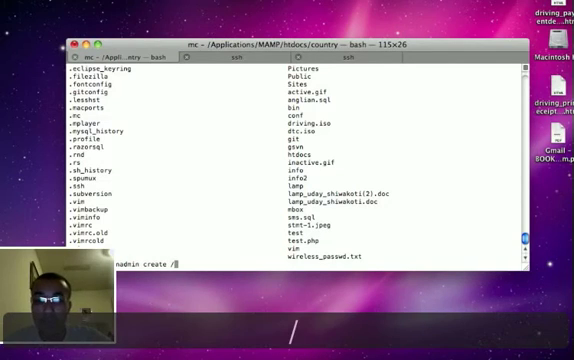
text(svnrepo/)
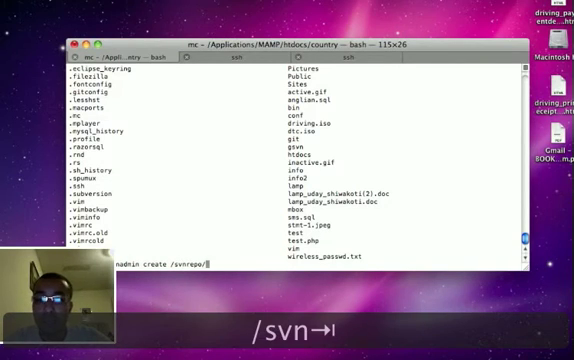
text(demo)
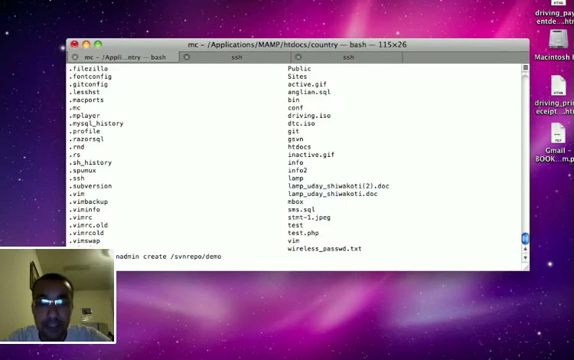
Step: Create demo/trunk/demo and demo/tags/demo folders with a single mkdir -p command
text(dir -p)
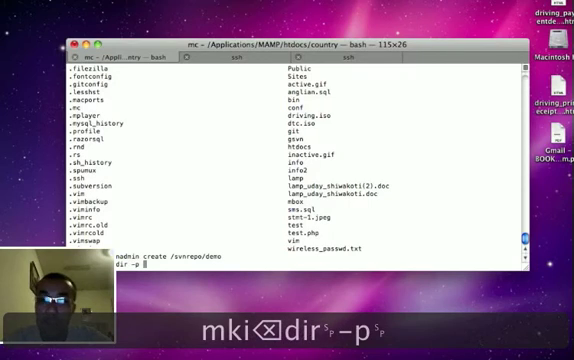
text(demo/{)
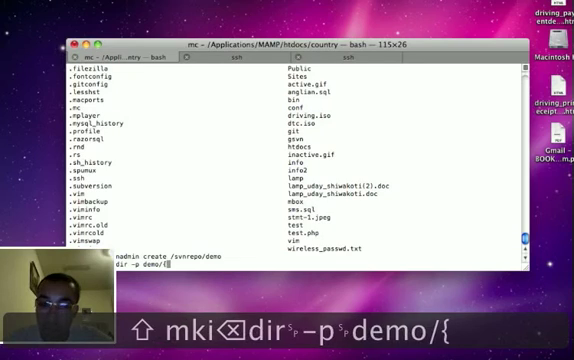
text(trunk)
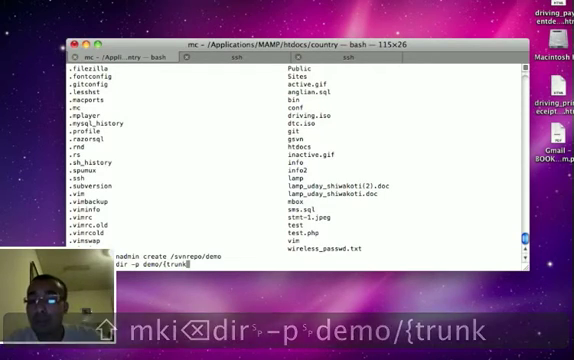
text(,)
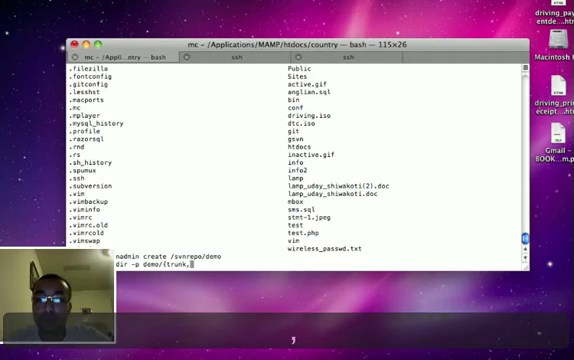
text(tags})
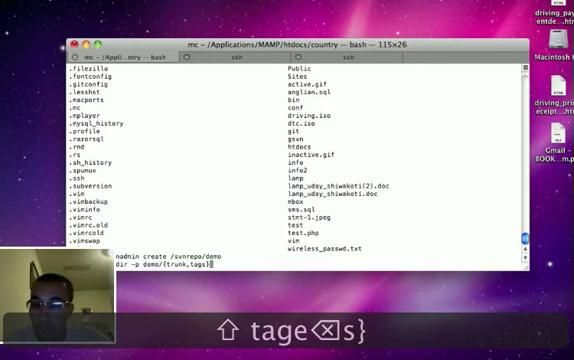
text(/)
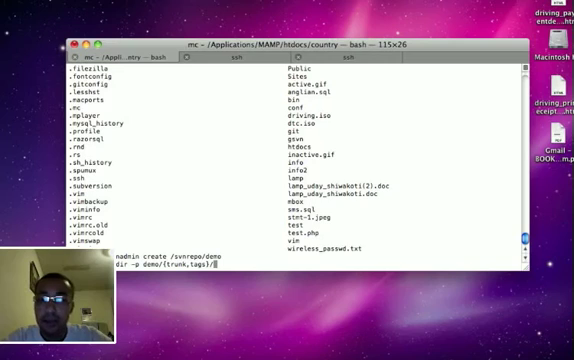
text(demo)
text(echo)
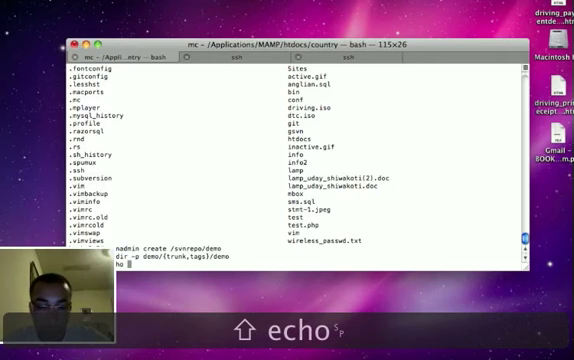
Step: Write "hello word" into demo/trunk/demo/index.html using echo with redirection
text("i)
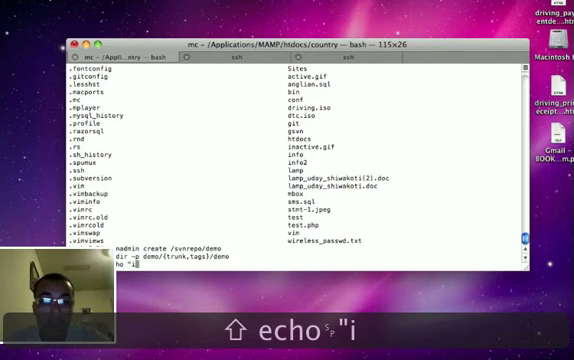
text(hello word)
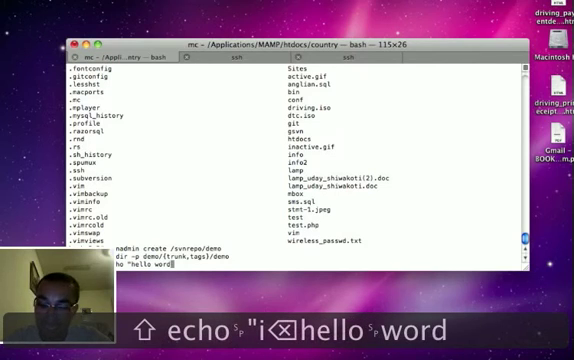
text(" > demo/trunk/demo/i)
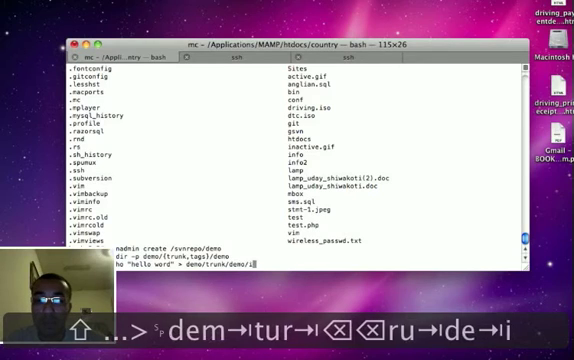
text(ndex.html)
text(svn )
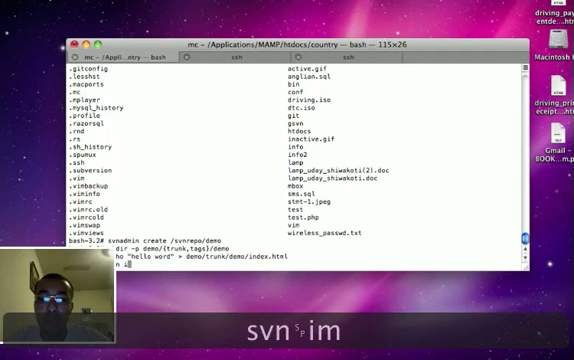
Step: Run svn import of demo/ into file:///svnrepo/demo without a log message
text(import)
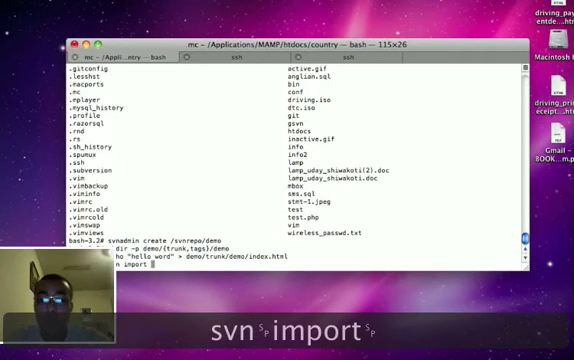
text(d)
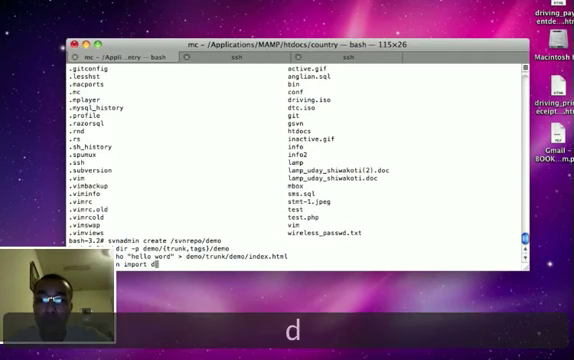
text(emo/)
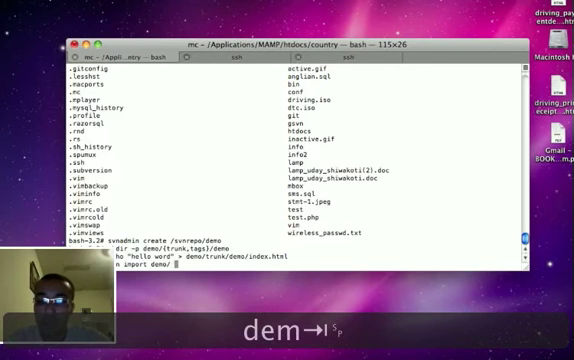
text(f)
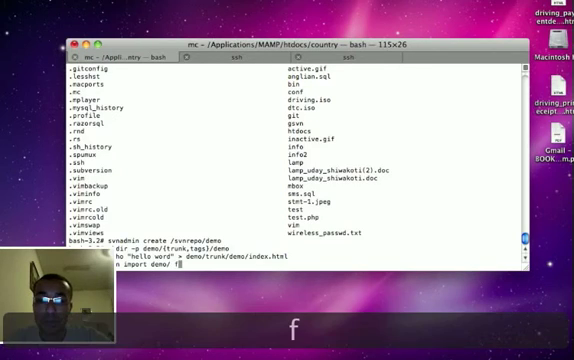
text(ile)
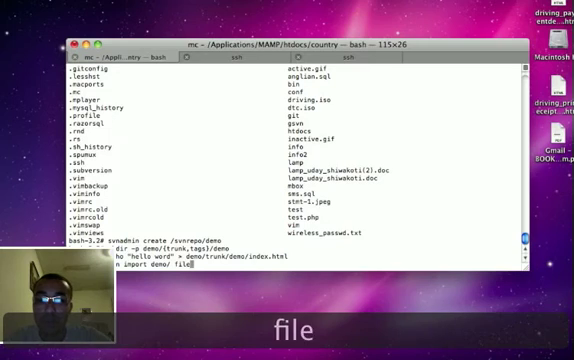
text(:///)
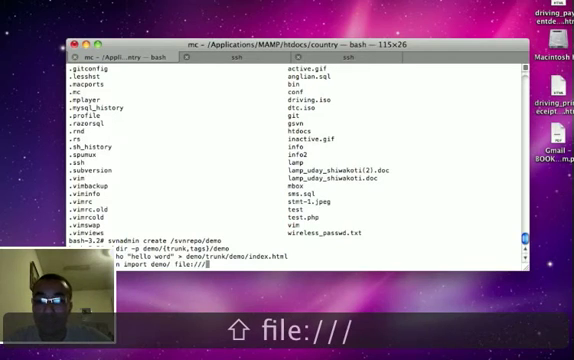
text(svnrepo/demo)
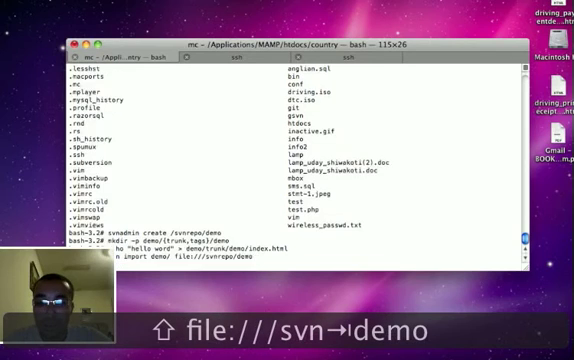
Step: Retry the import with the log message 'initial import'
key(Return)
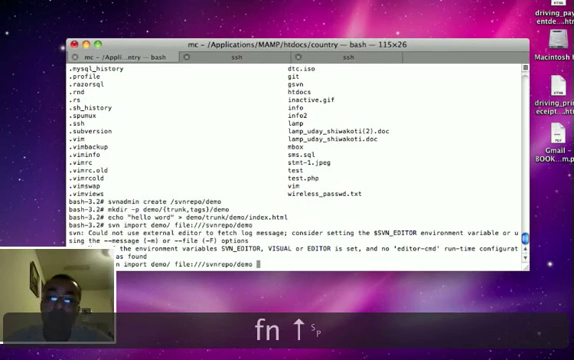
text(-m)
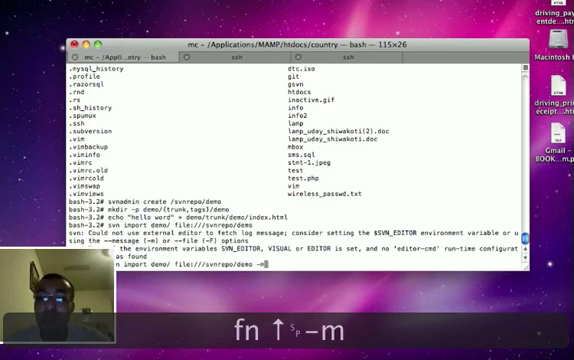
text(')
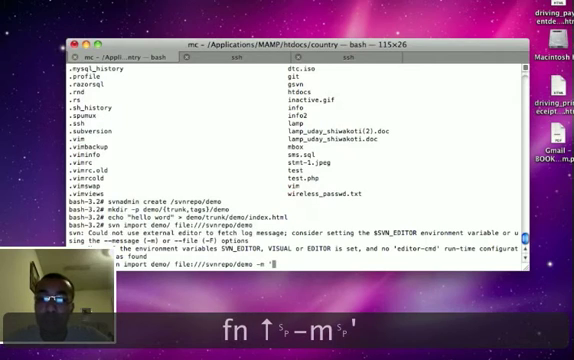
text(initial i)
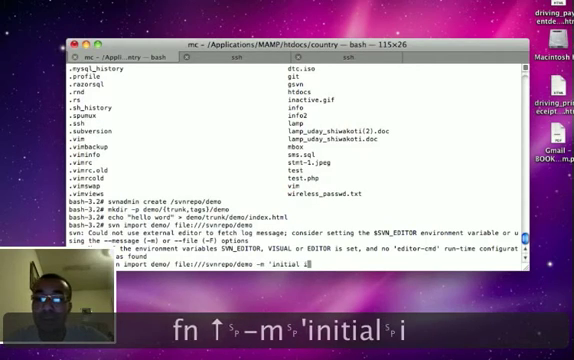
text(import')
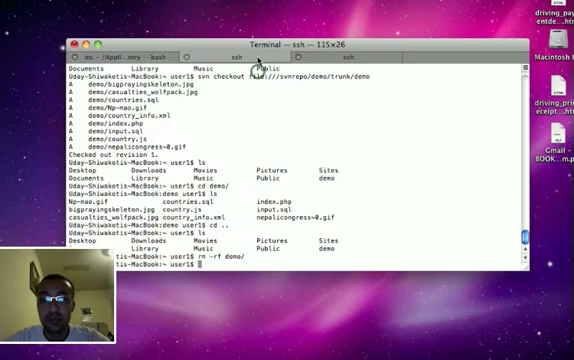
Step: Check out file:///svnrepo/demo/trunk/demo as user1
text(s)
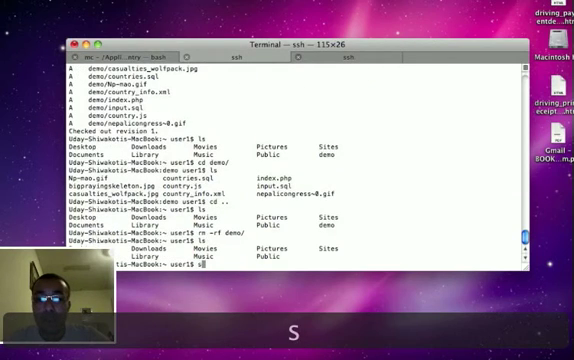
text(svn checkout)
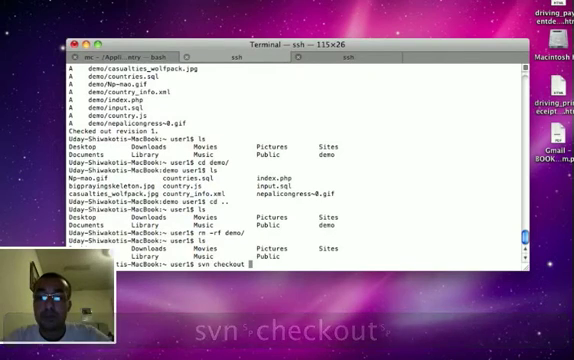
text(f)
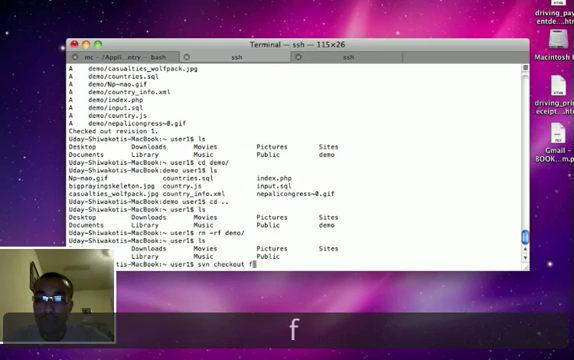
text(ile:/)
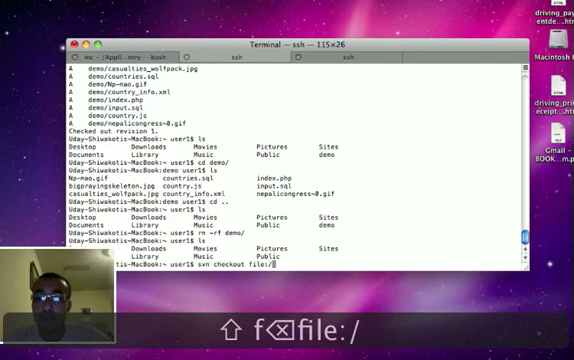
text(//svnrepo/demo/)
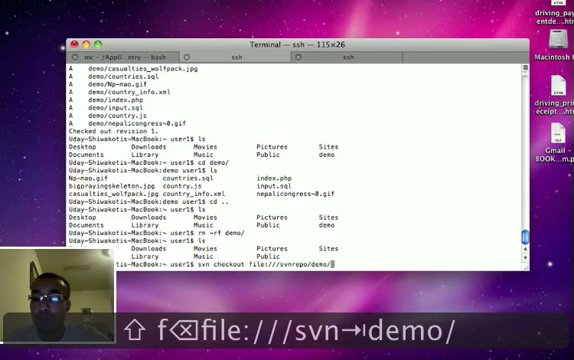
text(tru)
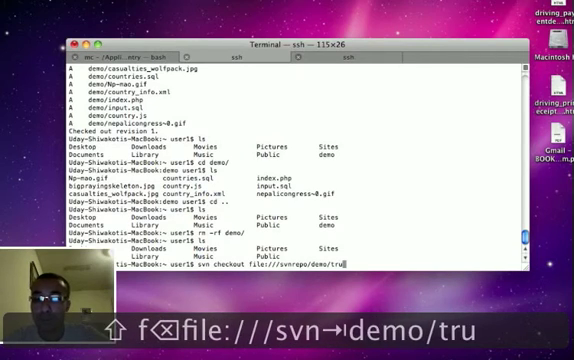
text(nk/demo)
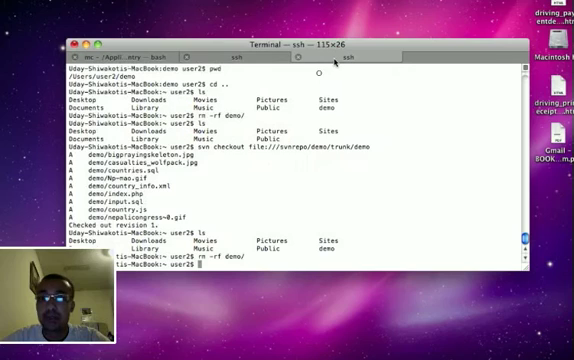
Step: Check out file:///svnrepo/demo/trunk/demo as user2
text(svn checkout file:///svnrepo/)
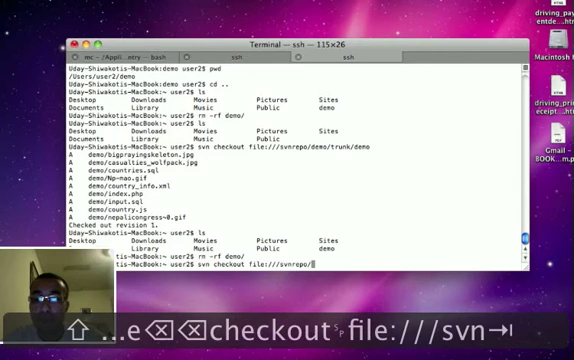
text(demo/)
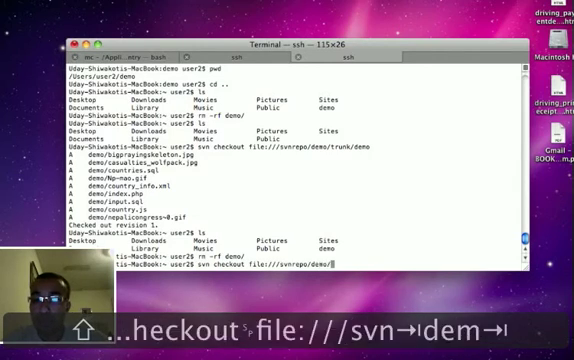
text(trunk/)
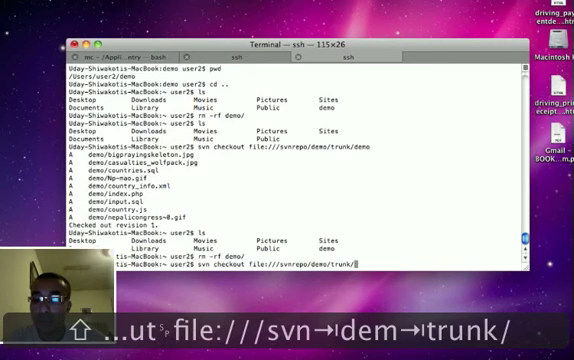
text(demo)
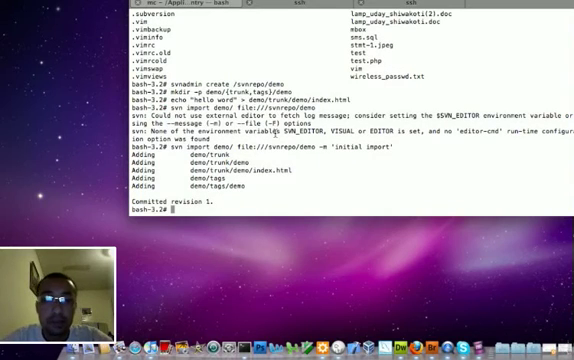
Step: Run chmod -R 777 on /svnrepo so all users can read and write it
text(chmod -R)
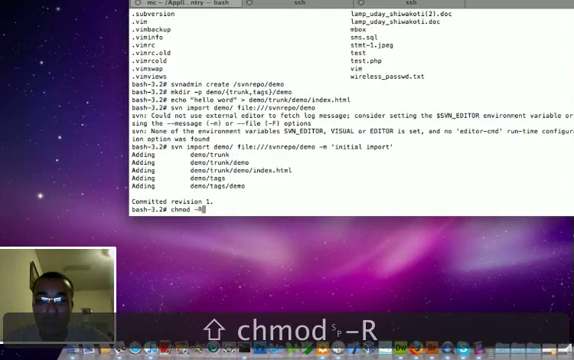
text(777)
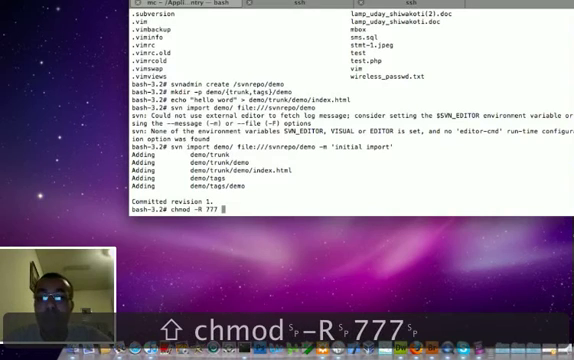
text(/s)
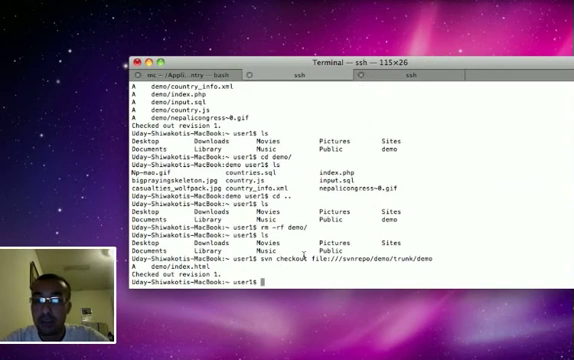
Step: Edit user1's demo/index.html in vi to wrap hello word in <h1></h1> tags
text(vi)
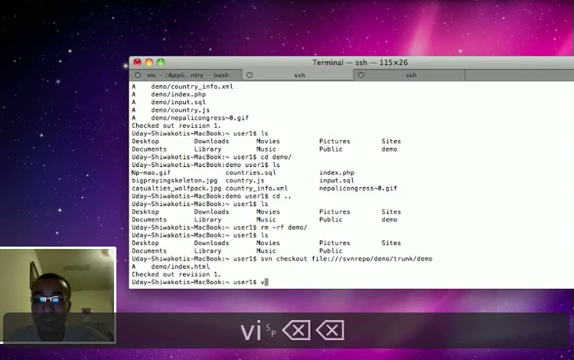
text(cd dm)
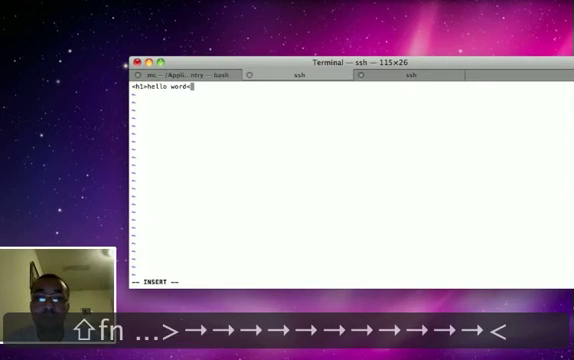
text(</h1>)
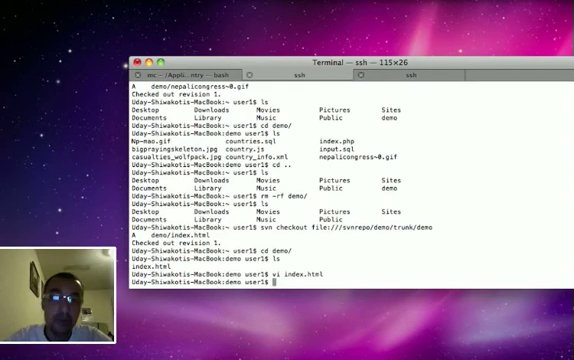
Step: Run svn commit index.html -m 'h1 tag added' in user1's checkout
text(svn)
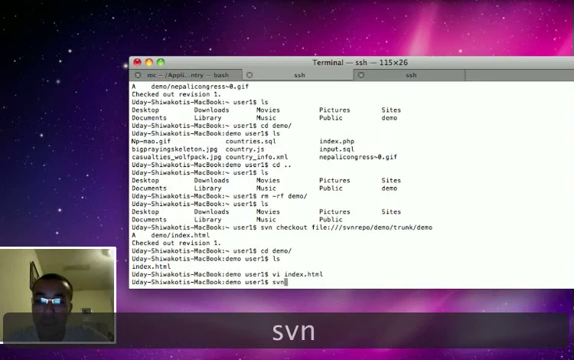
text(commit index.html)
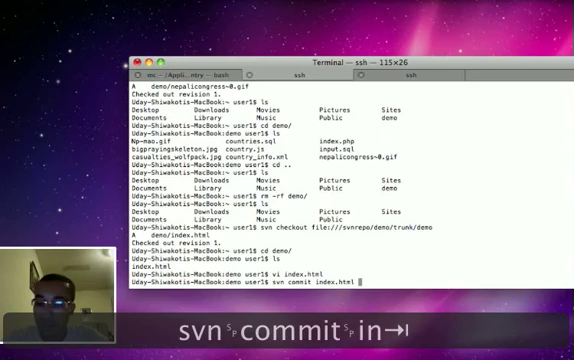
text(-m ')
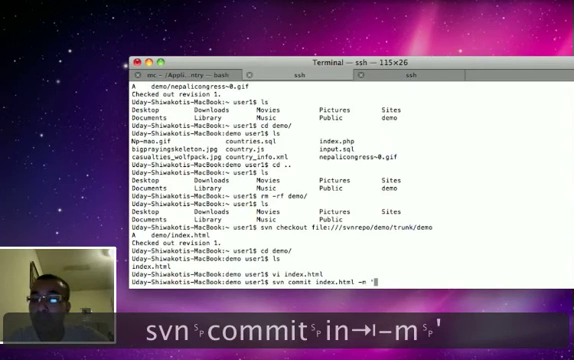
text(<h)
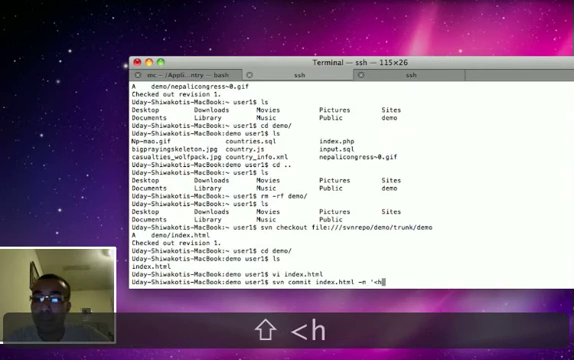
text(1)
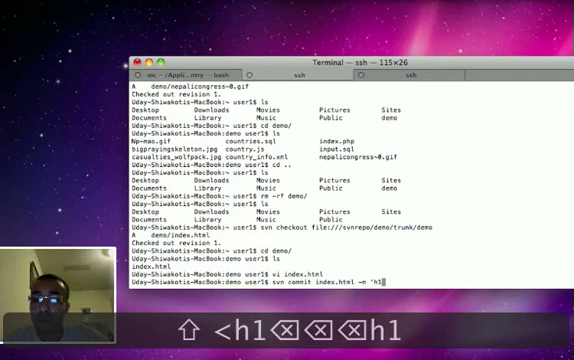
text(tag add)
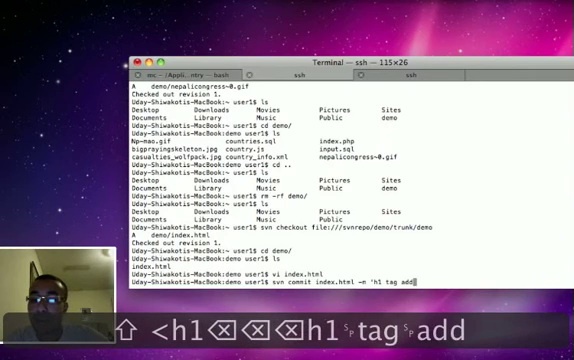
text(ed')
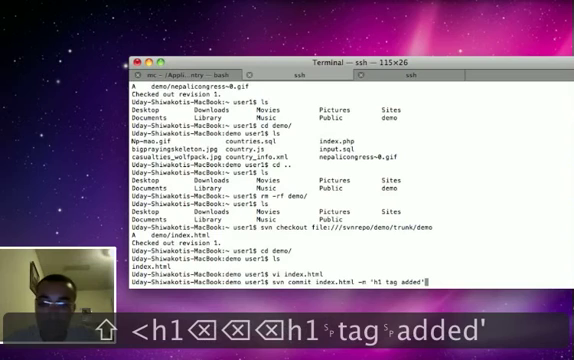
key(Return)
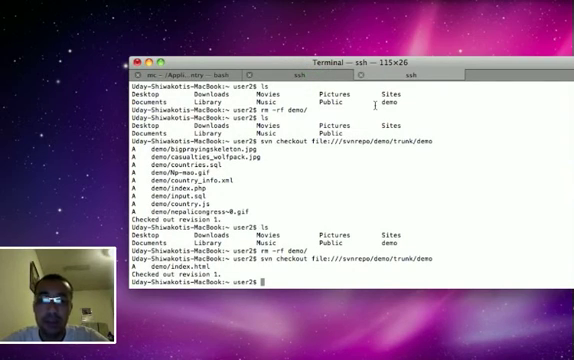
Step: Open user2's demo/index.html in vi and add the line 'my frined'
text(vi)
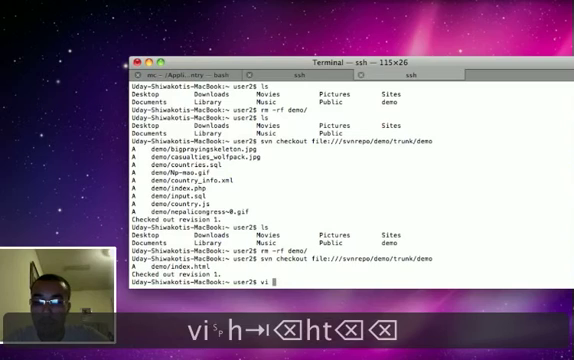
text(in)
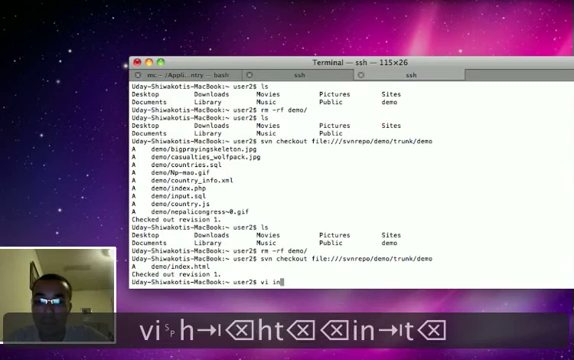
text(cd d)
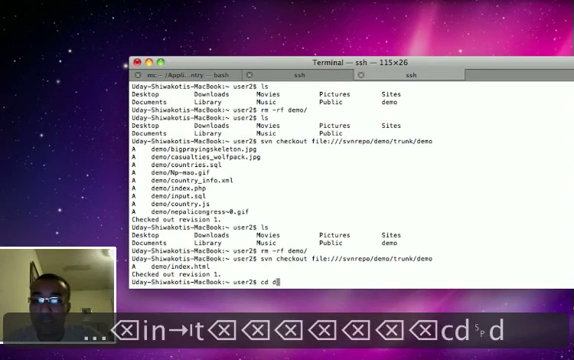
text(emo/)
text(vi index.html)
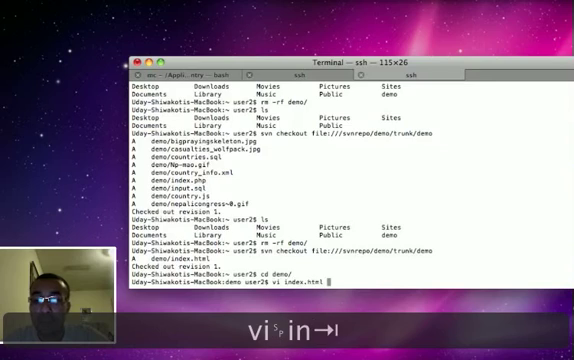
key(Return)
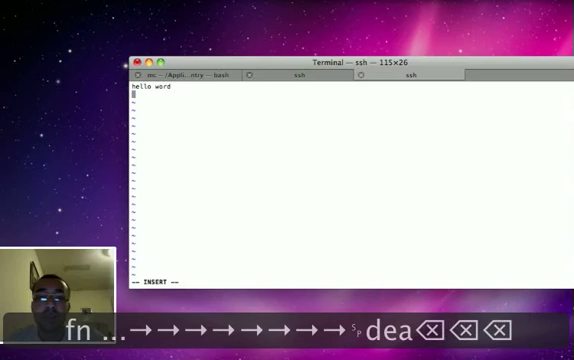
text(my)
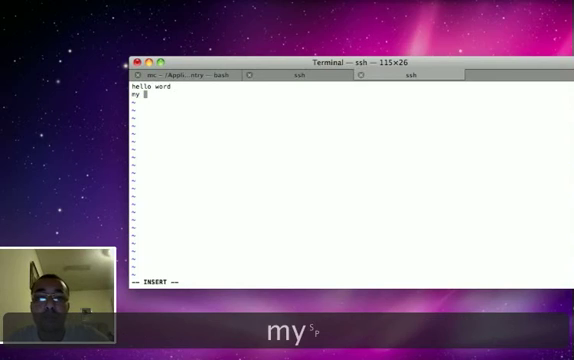
text(frined)
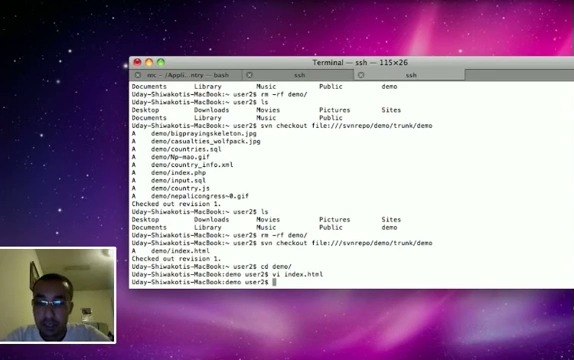
Step: Try committing index.html as 'user2 changes', get the out-of-date error, and reopen it in vi
text(svn comm)
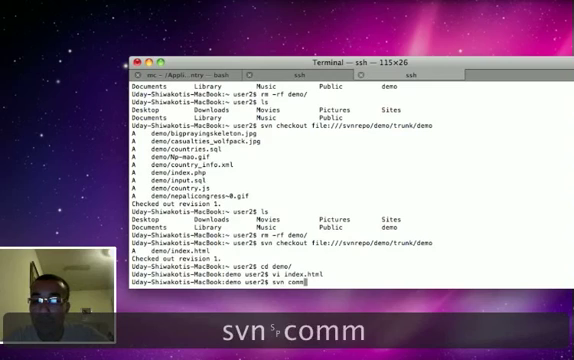
text(it i)
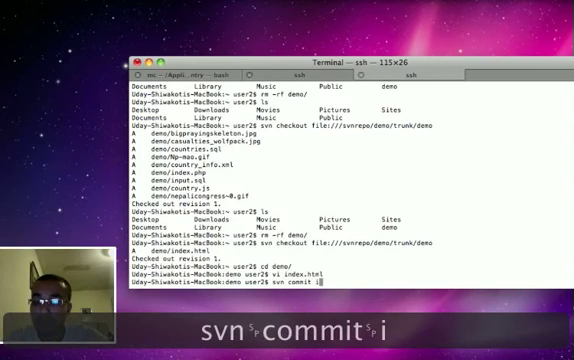
text(ndex.html -m)
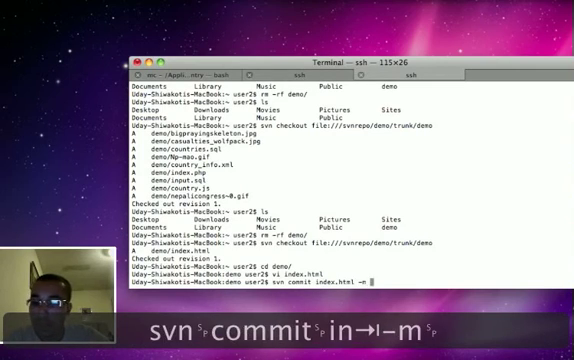
text('user2 changes)
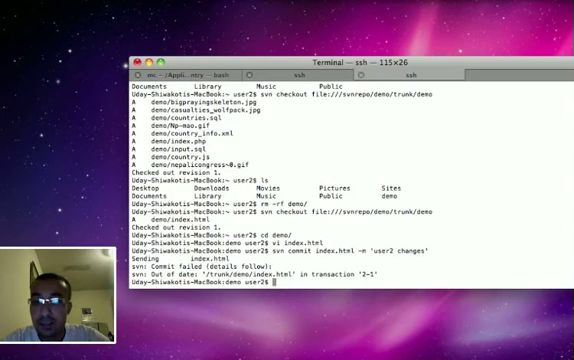
text(vi index.html)
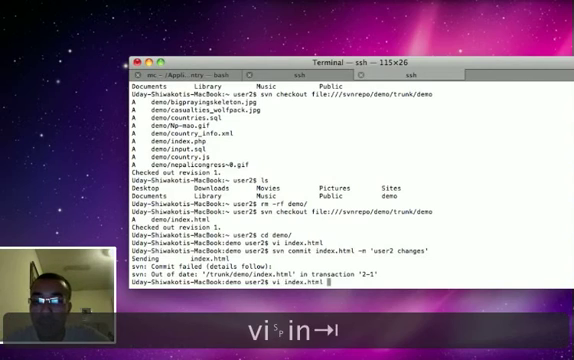
key(Return)
text(svn)
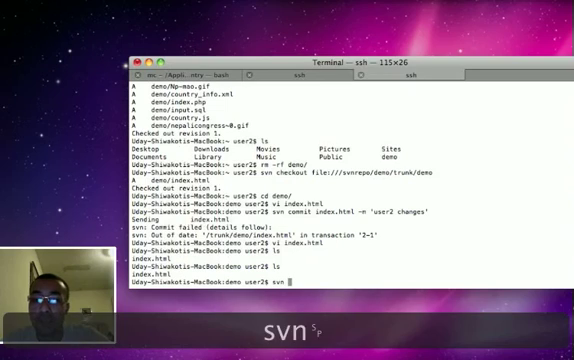
Step: Update index.html to revision 2 and merge it in vi to the h1 and 'my friend' lines
text(update index.html)
text(ls)
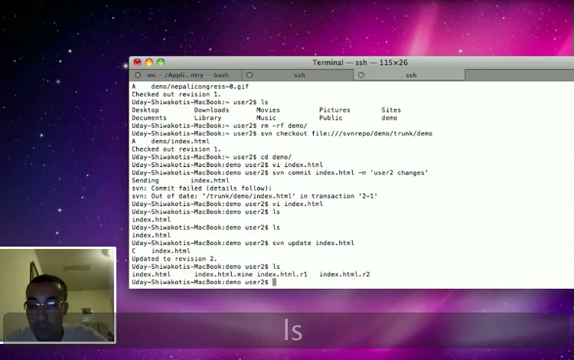
text(vi)
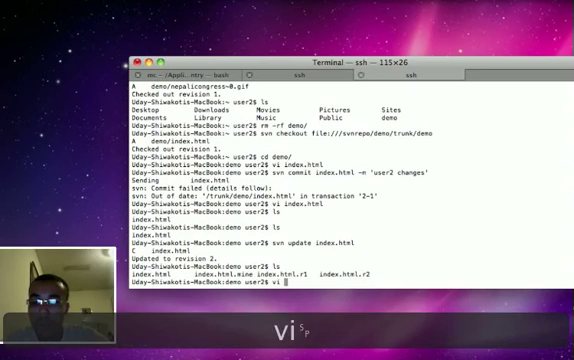
key(Return)
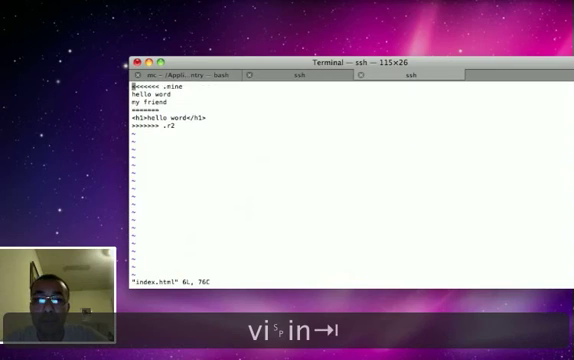
key(j)
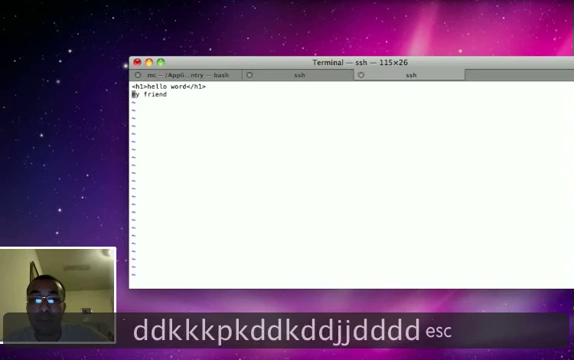
text(:wq)
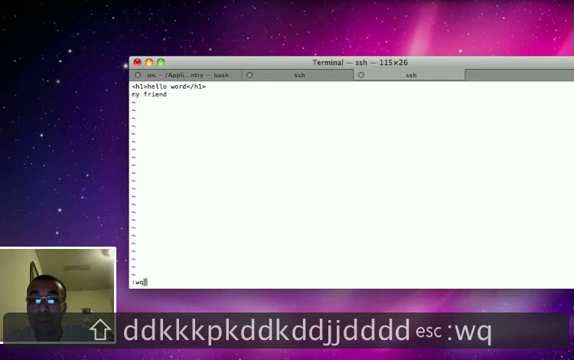
key(Return)
text(svn)
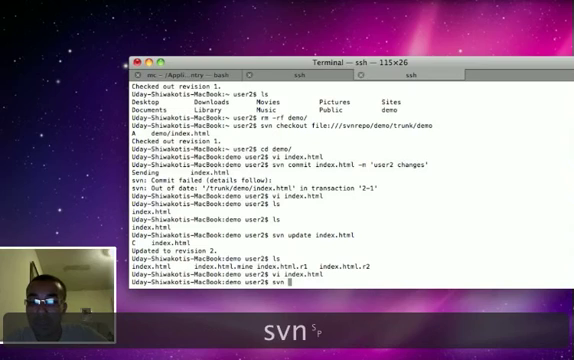
Step: Try committing index.html with message 'issue resolved', which fails because it is still conflicted
text(commit)
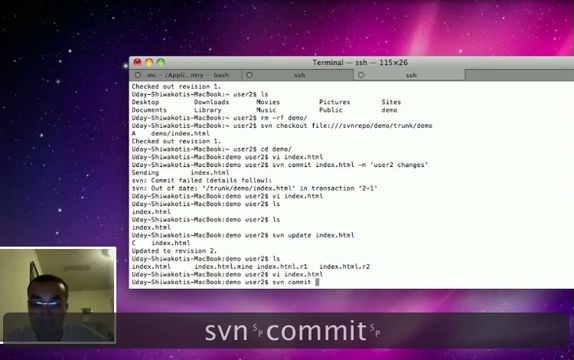
text(in)
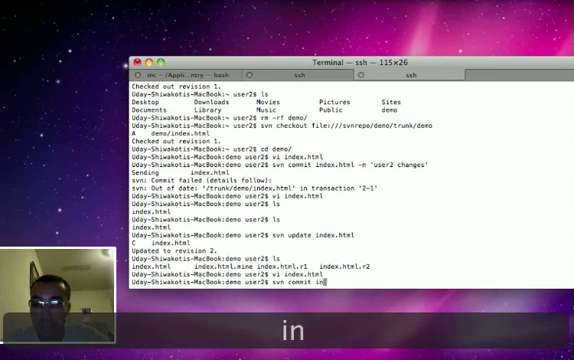
text(dex.html -m)
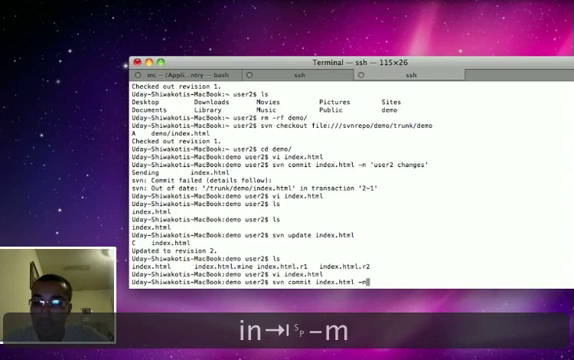
text('issue)
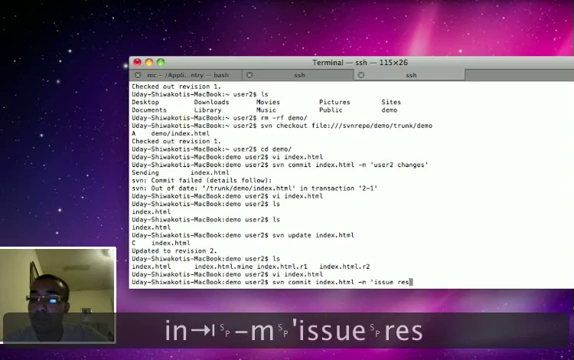
text(resolved')
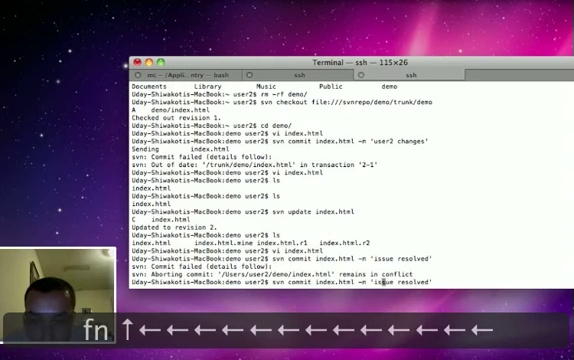
Step: Reopen index.html in vi to check the merged content, then quit
text(vi index.html)
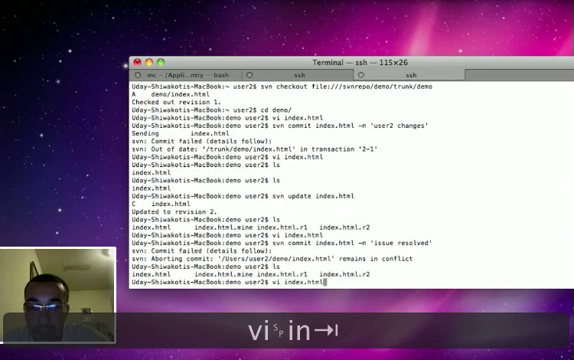
key(Return)
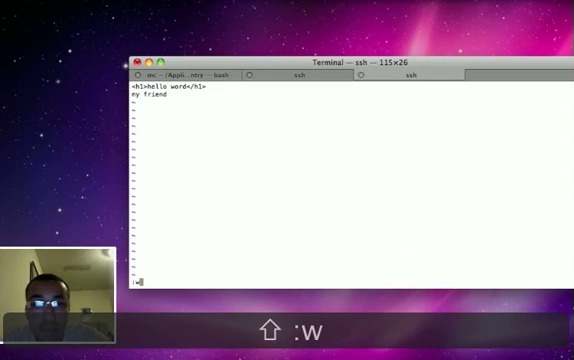
text(q)
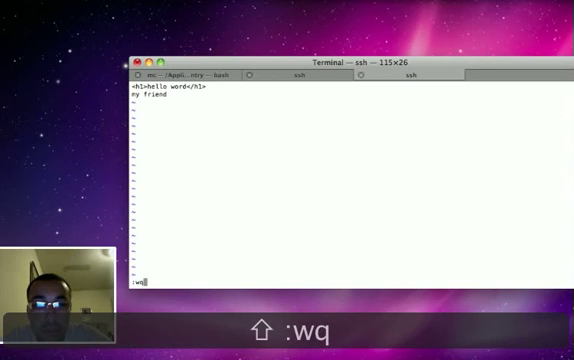
key(Return)
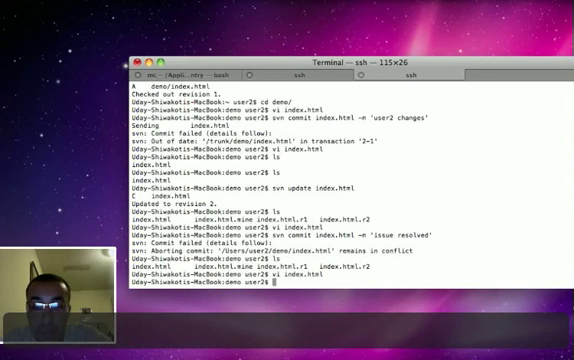
Step: Mark index.html's conflict as resolved with svn resolved
text(svn res)
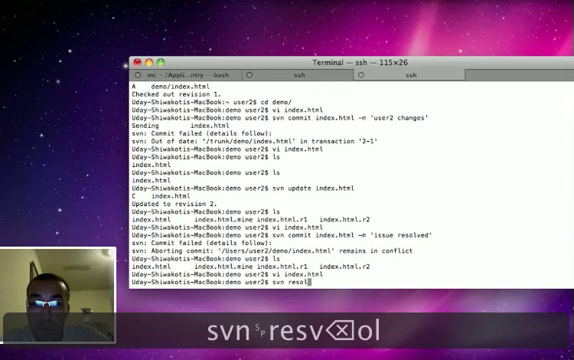
text(olved inde)
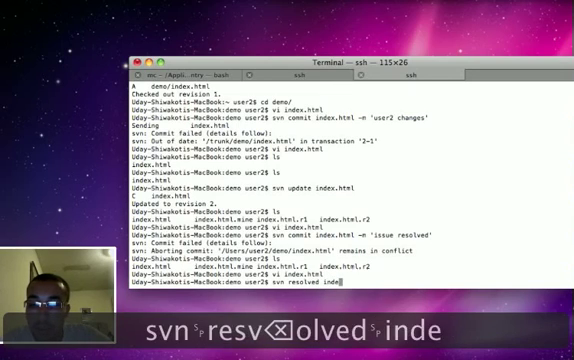
text(x.html)
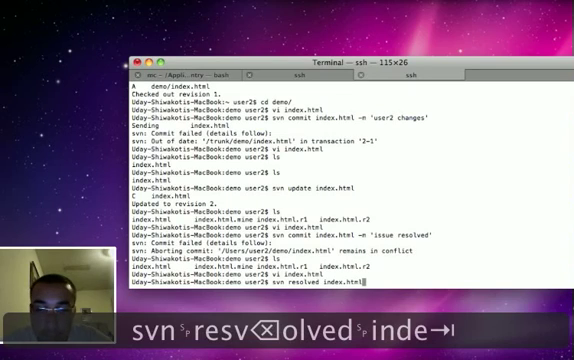
key(Return)
text(l)
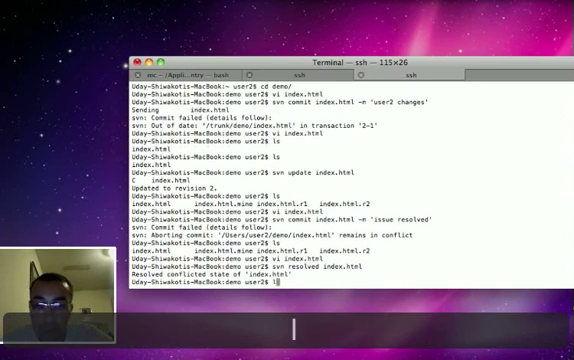
Step: Commit index.html with message 'resolved', creating revision 3
text(svn)
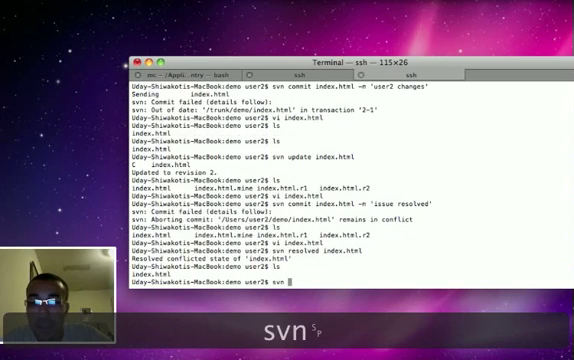
text(commit index.html)
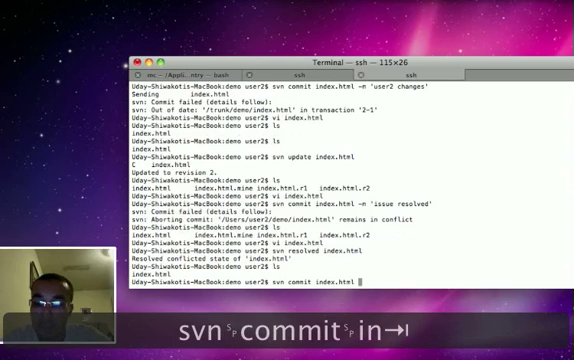
text(-m 'r)
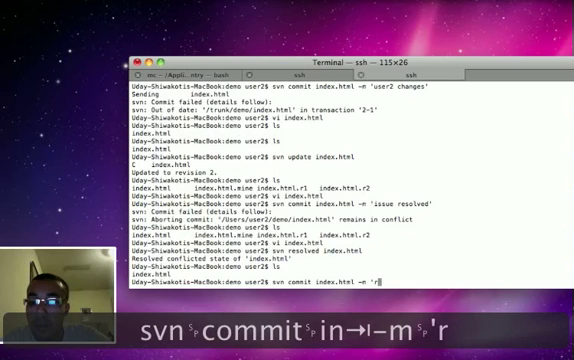
text(esolved)
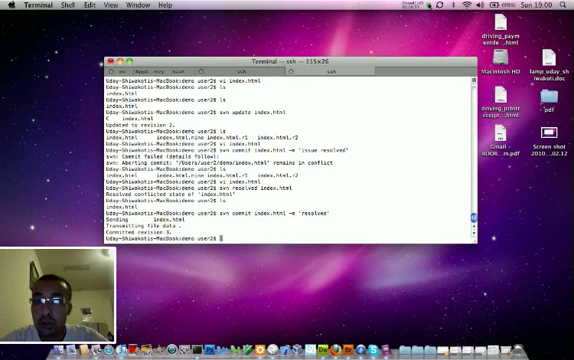
click(407, 7)
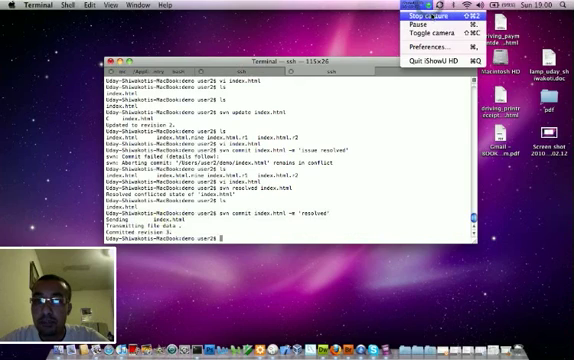